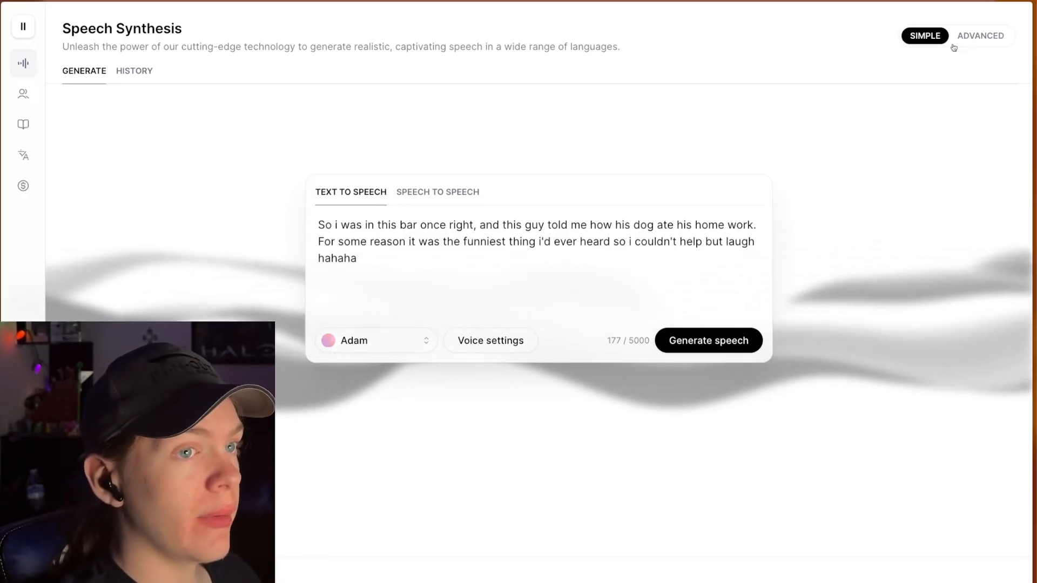
# Step: Switch Speech Synthesis to the advanced view with voice settings beside the text
pyautogui.click(980, 36)
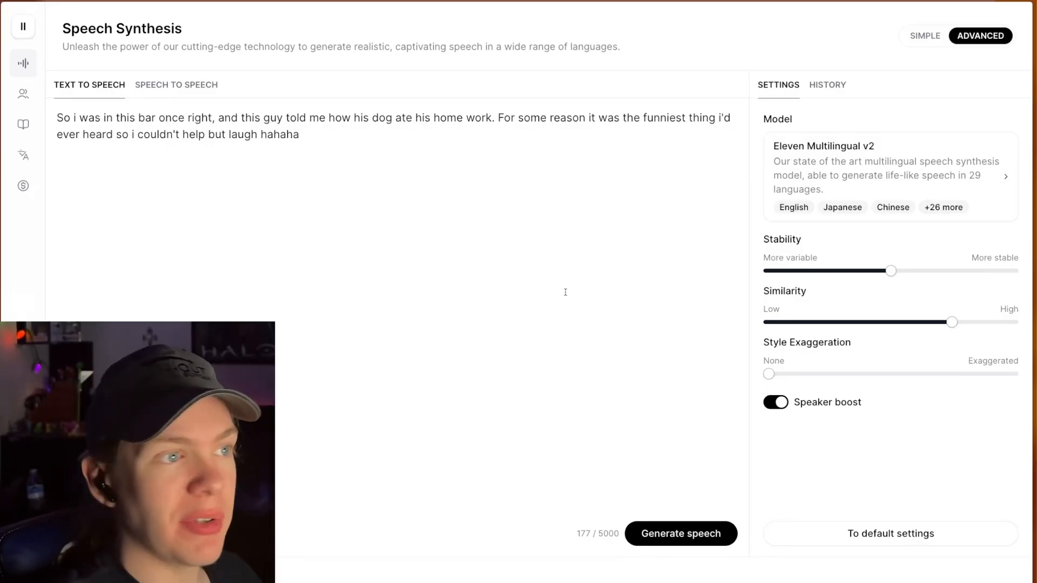
pyautogui.moveTo(631, 266)
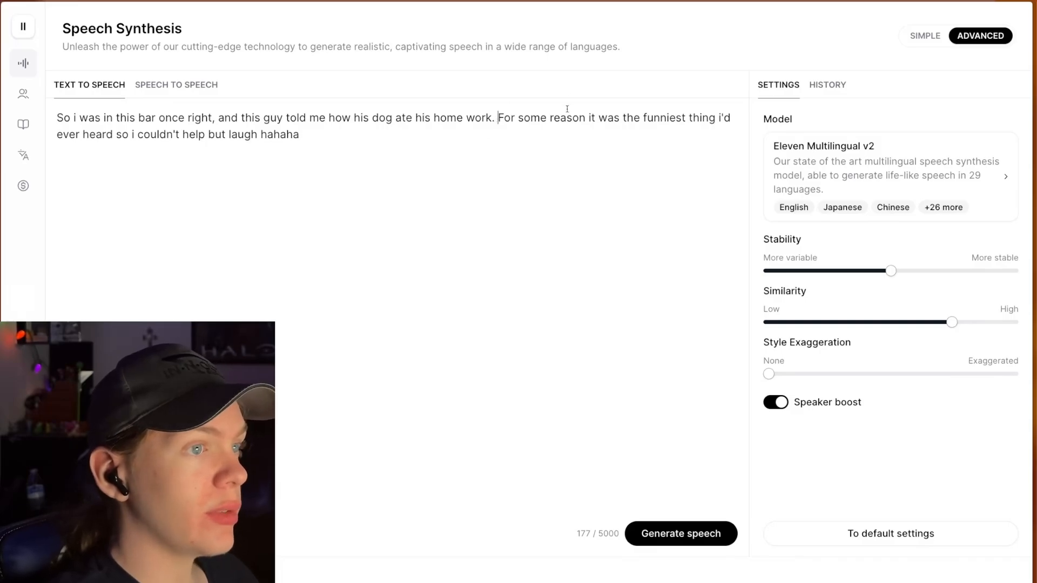
# Step: Wrap the sentence from 'For some reason' through 'hahaha' in quotation marks
pyautogui.write('"')
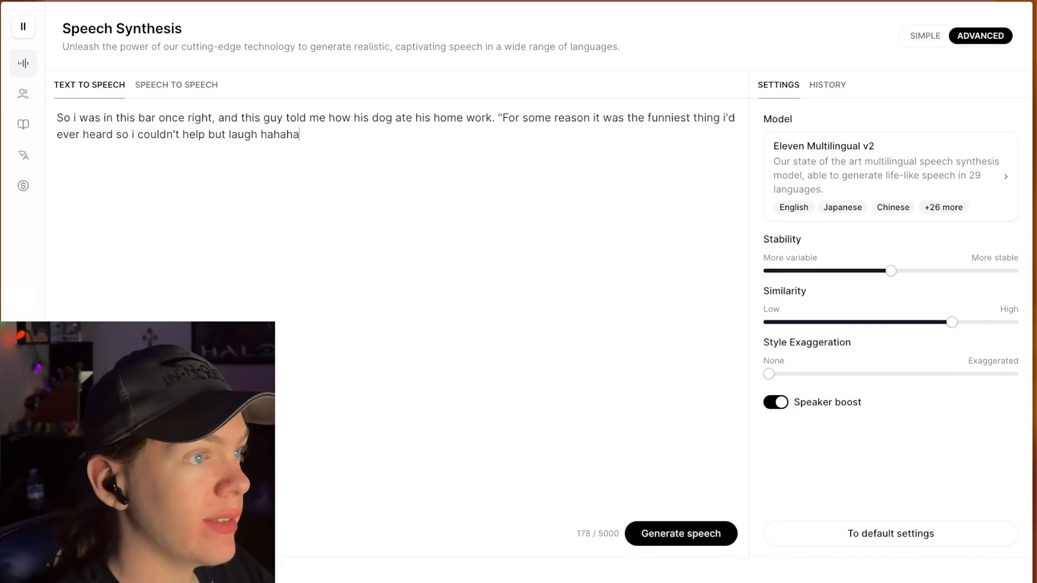
pyautogui.write('"')
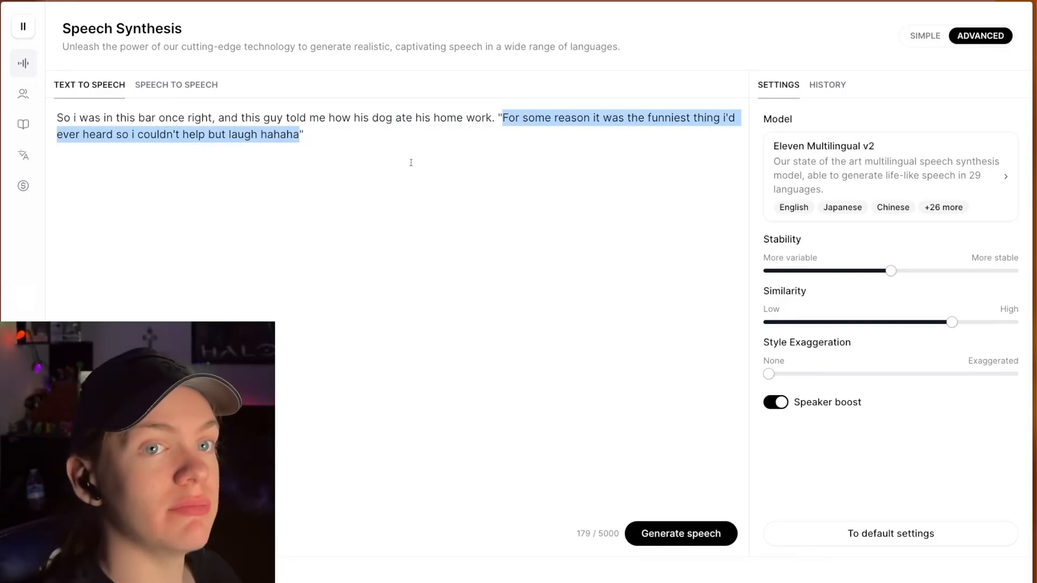
pyautogui.click(331, 144)
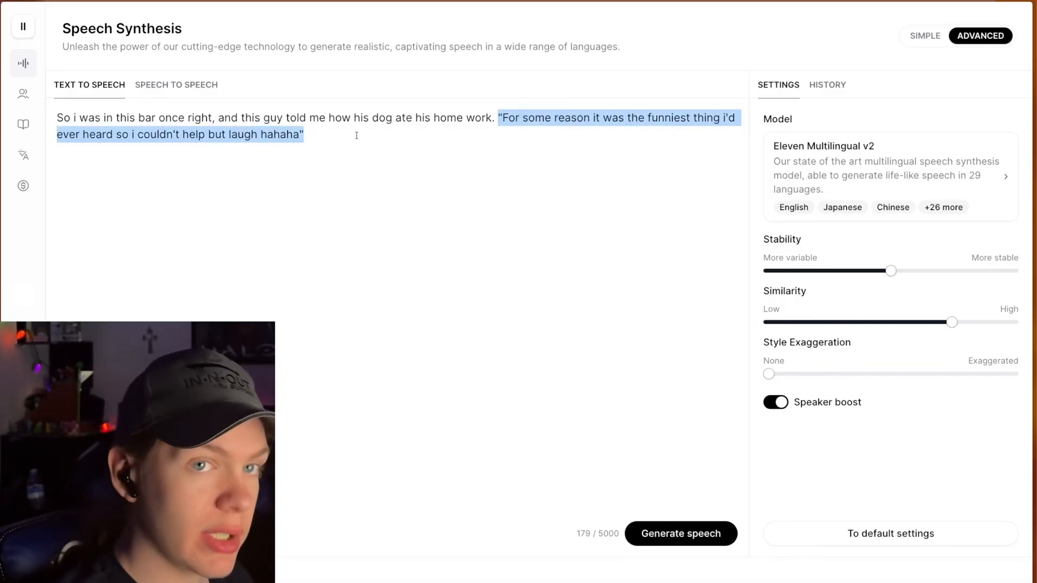
pyautogui.click(681, 533)
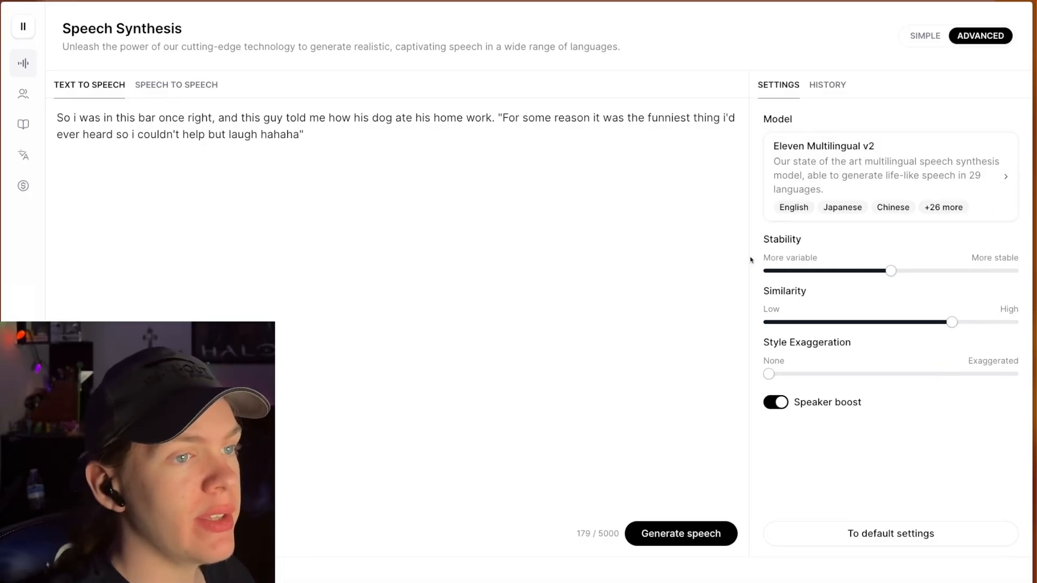
pyautogui.moveTo(857, 256)
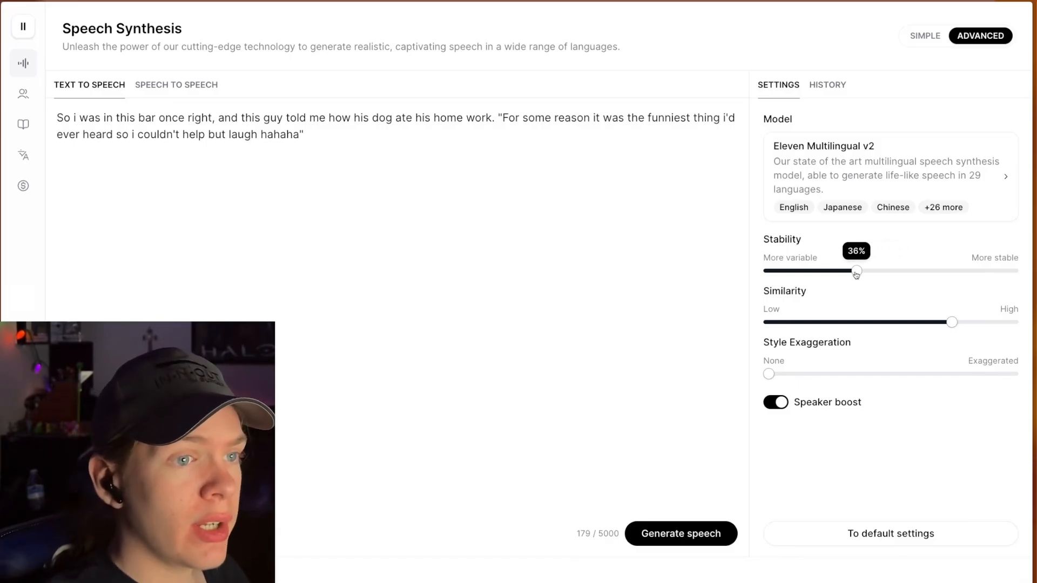
pyautogui.moveTo(856, 271)
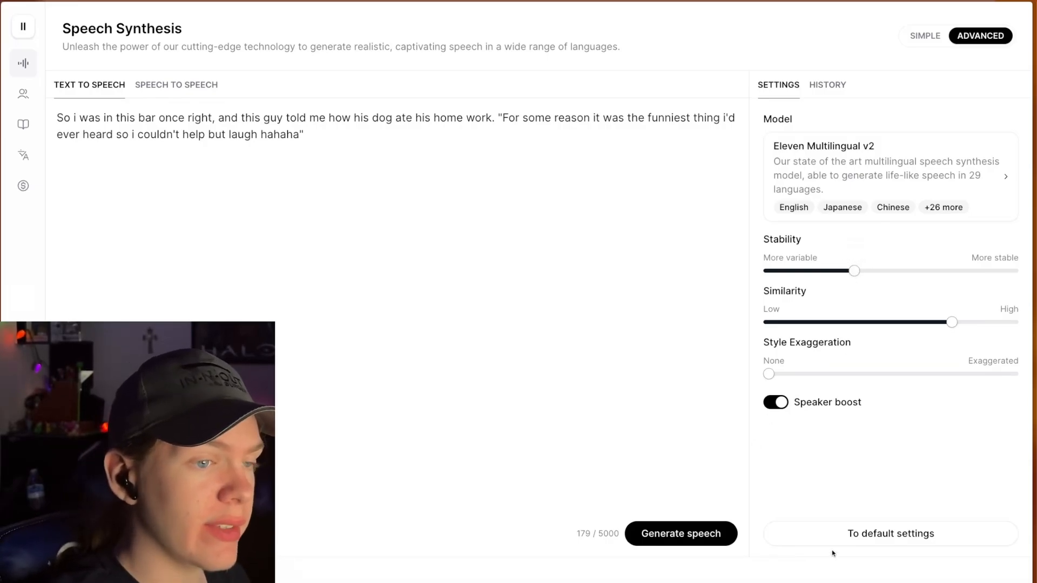
# Step: Lower the Stability slider to roughly 36% for a more variable voice
pyautogui.click(681, 534)
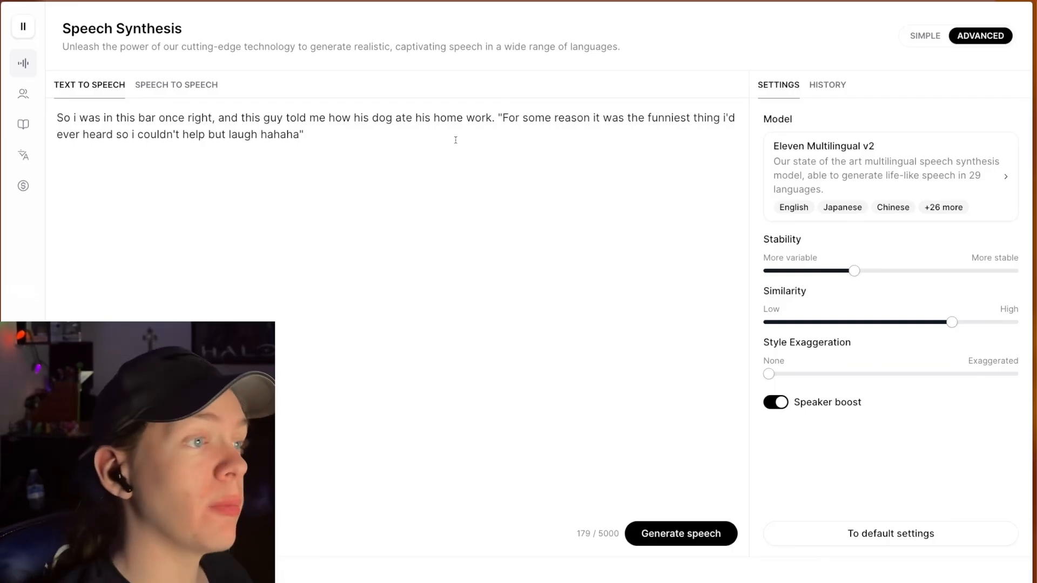
# Step: Remove both quotation marks so the laughing sentence reads as plain narration
pyautogui.press('Backspace')
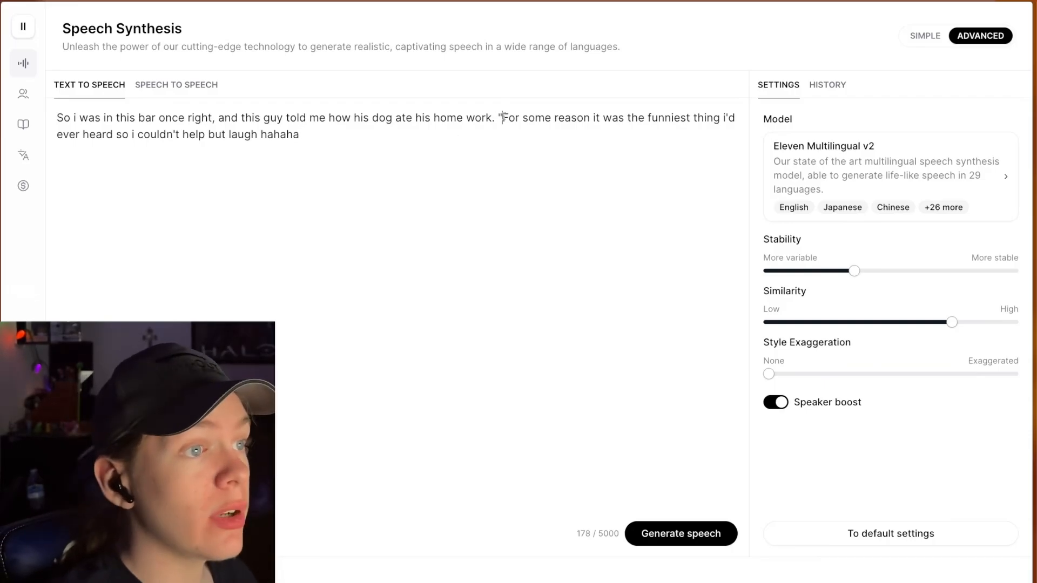
pyautogui.press('Backspace')
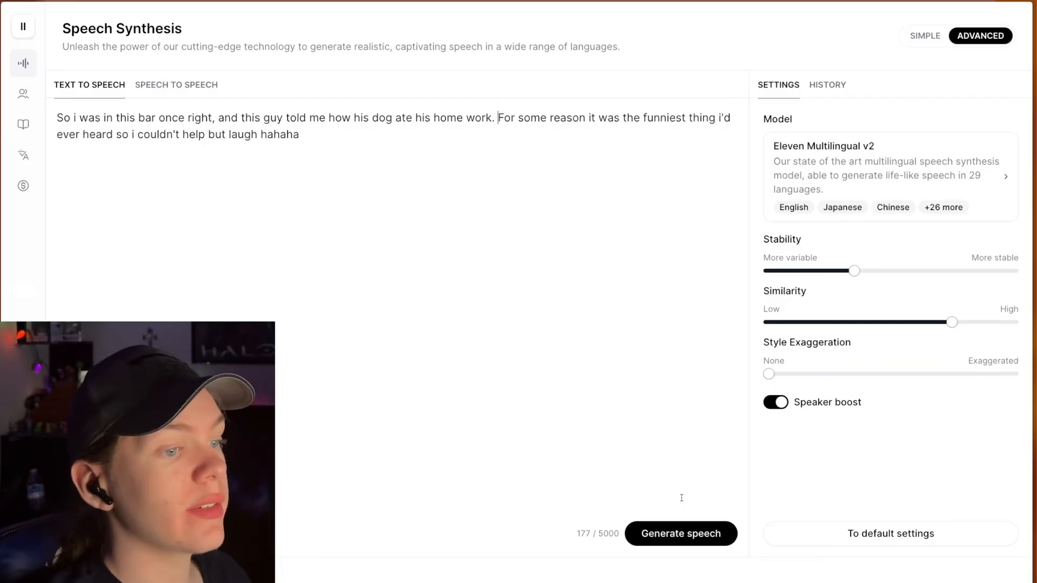